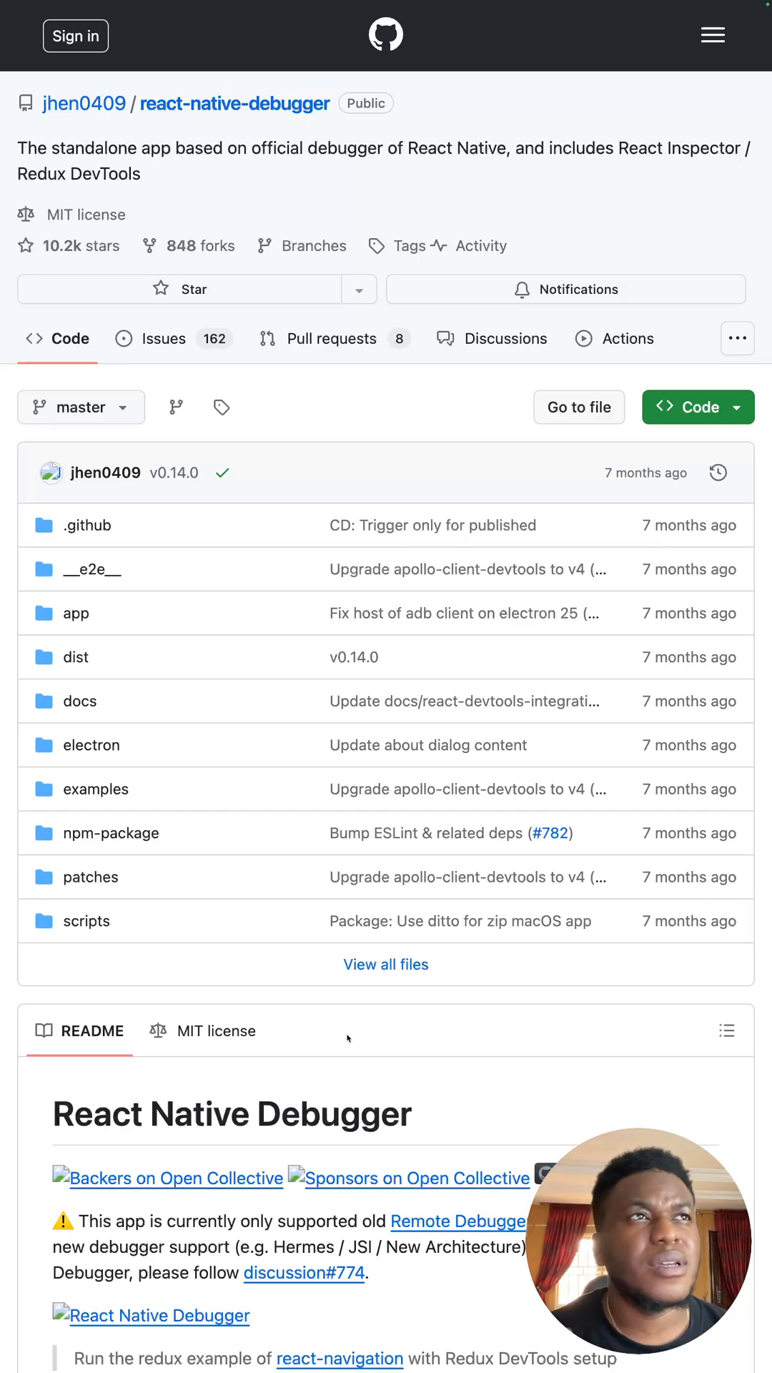
mouse_move(351, 196)
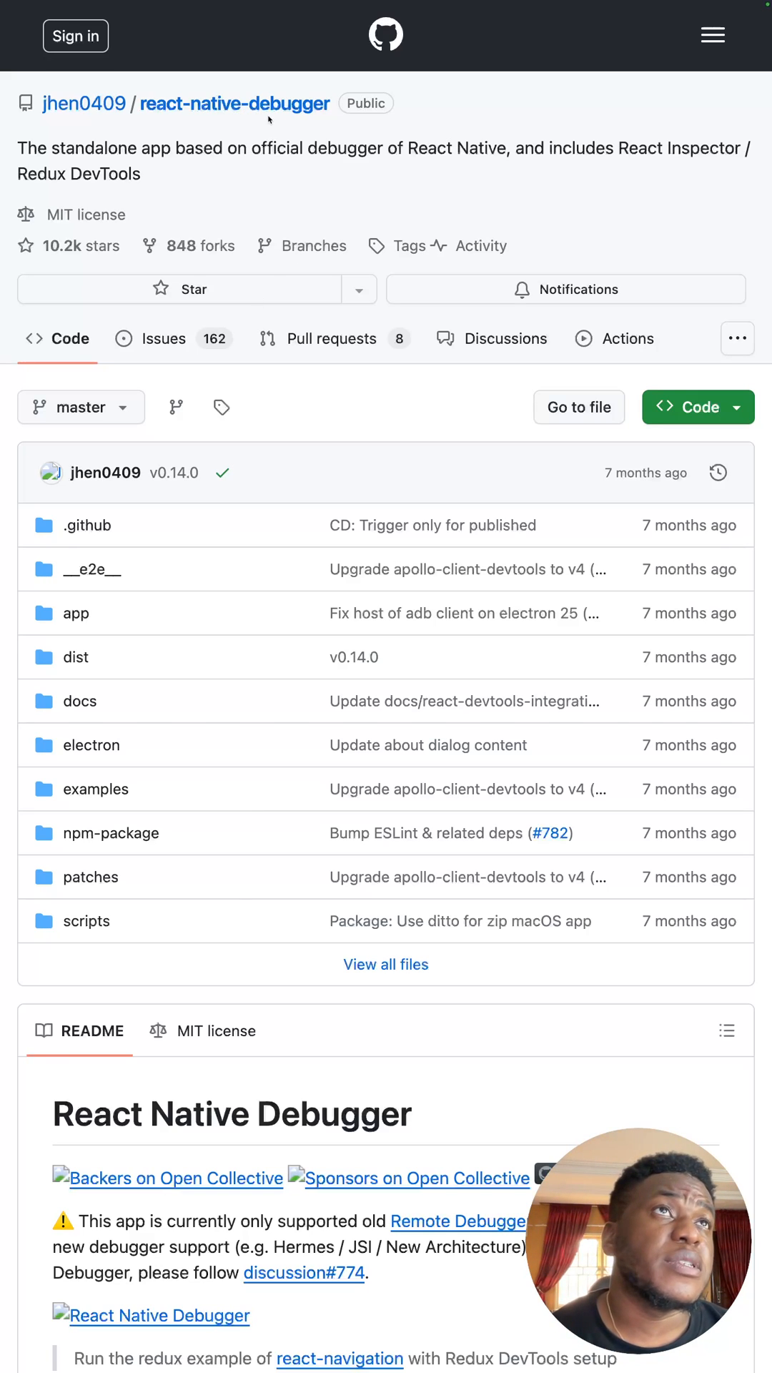
Follow the Charles Proxy link from Expo Docs' proxy list and show its homepage in Arc.
scroll("down", 3)
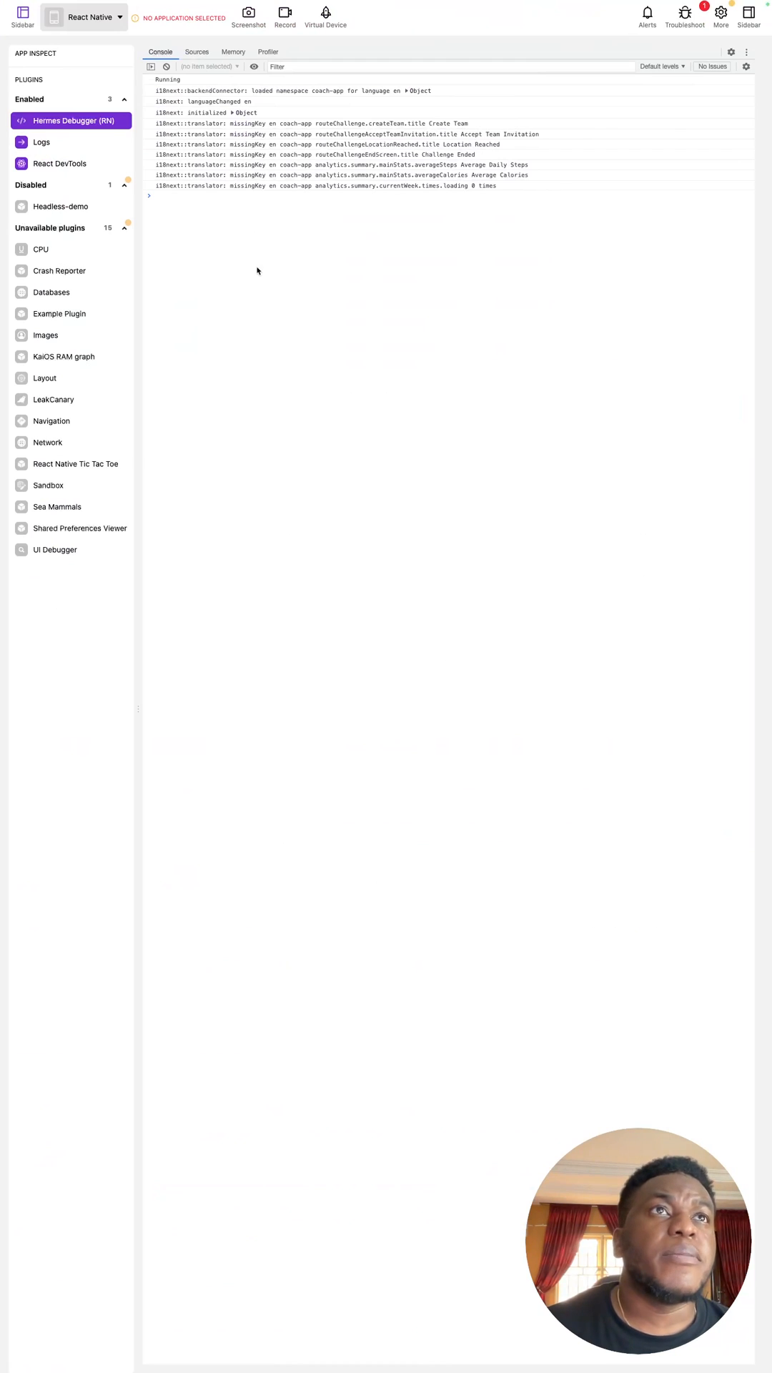
mouse_move(48, 449)
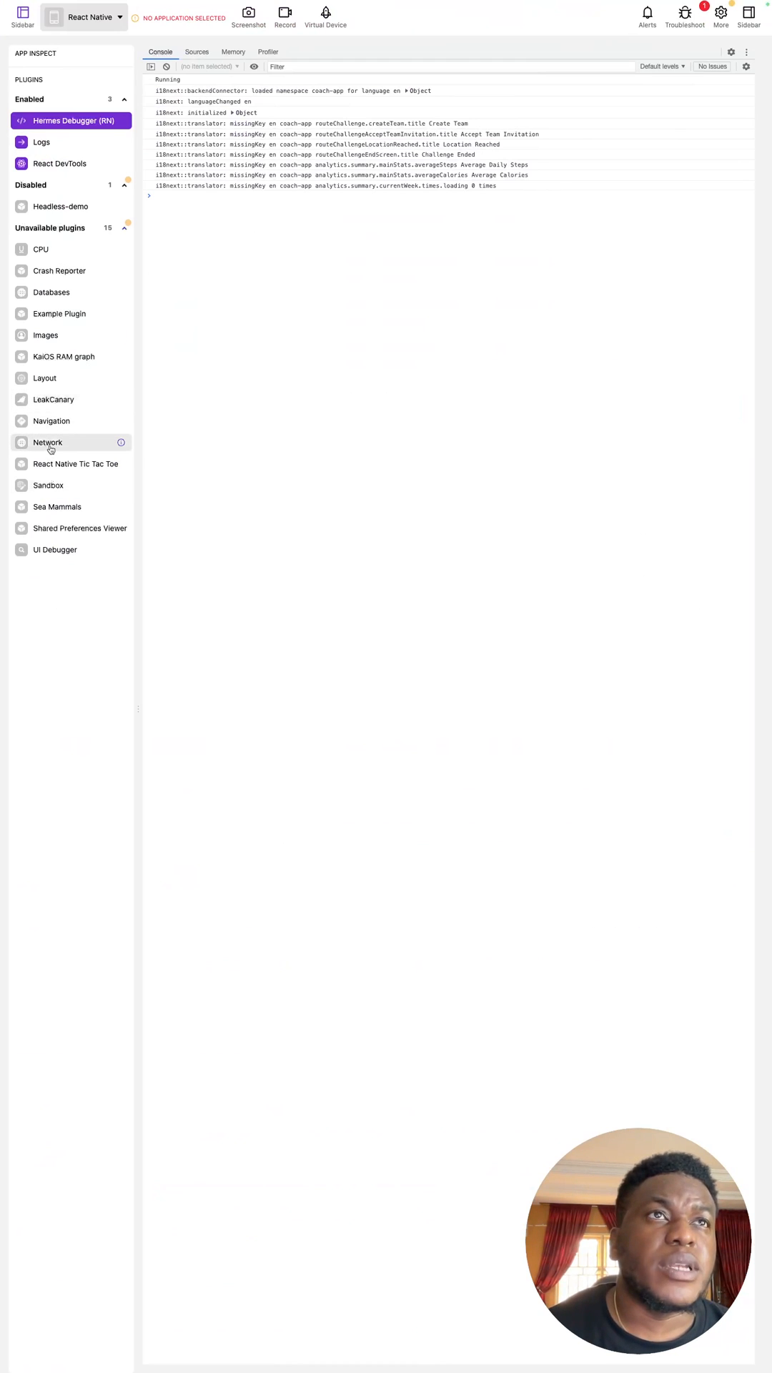
mouse_move(49, 448)
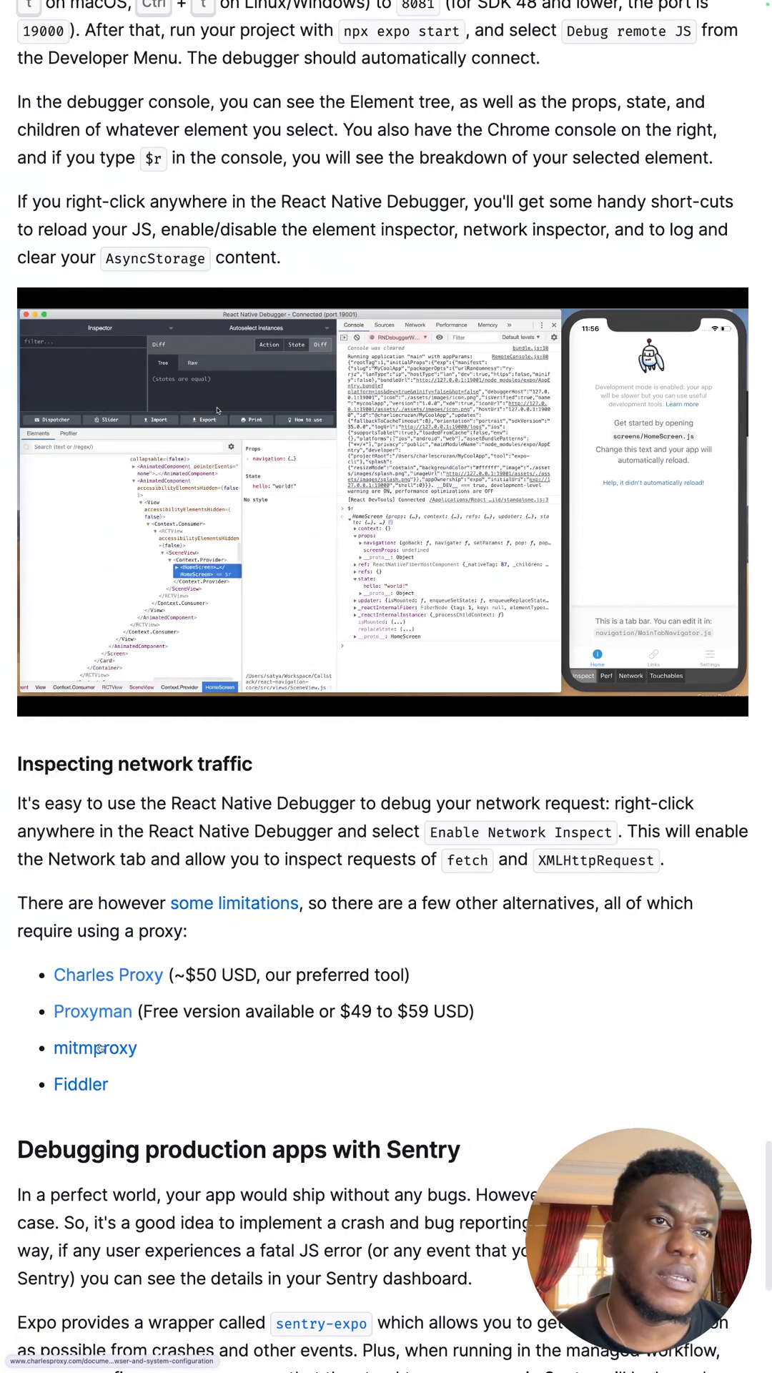
right_click(217, 409)
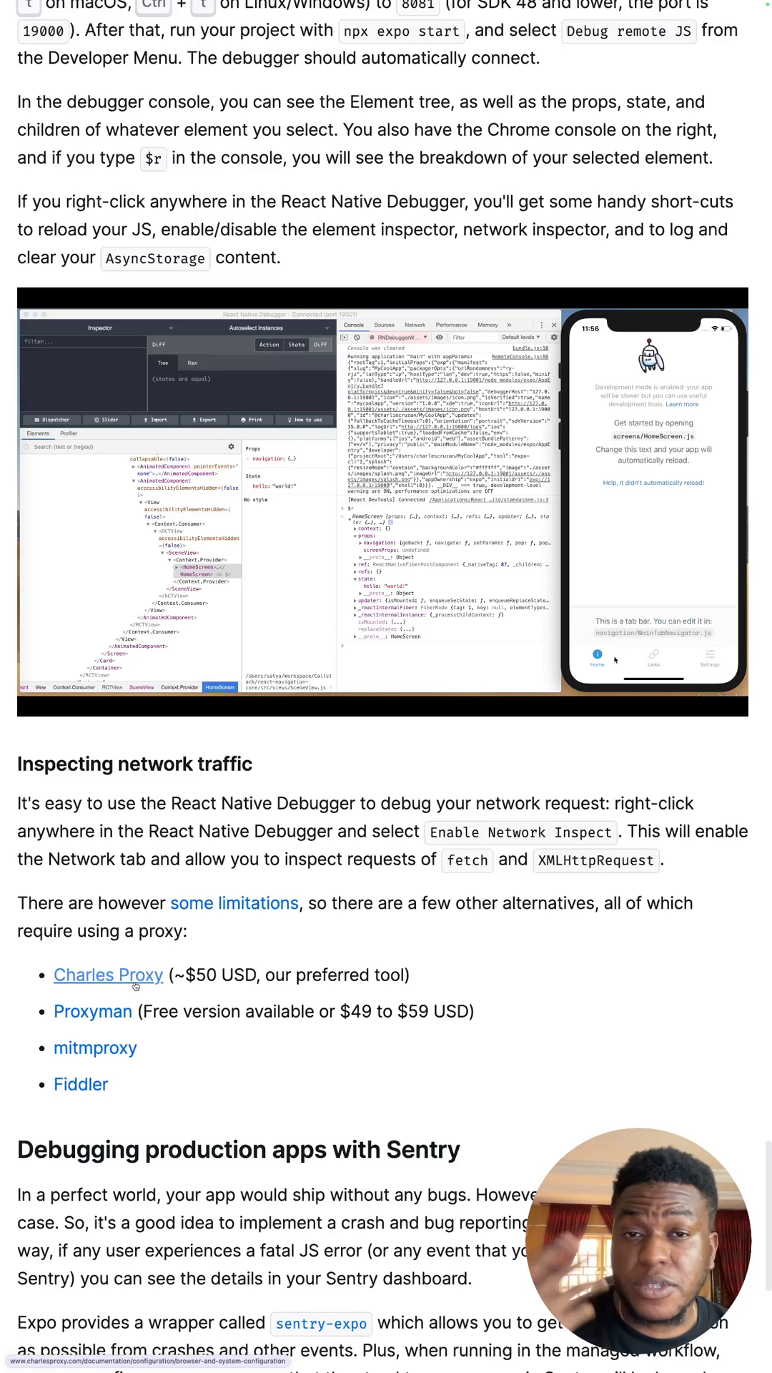
right_click(394, 394)
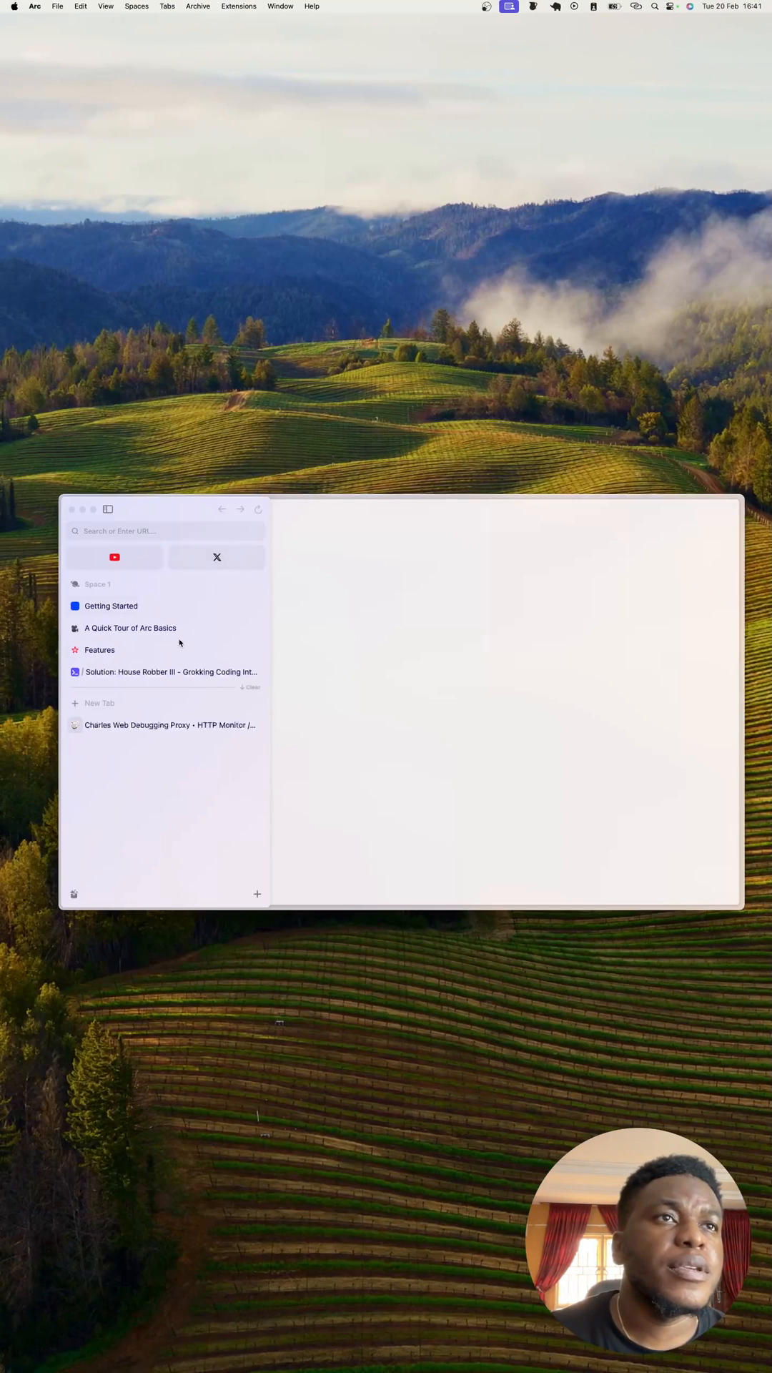
left_click(169, 725)
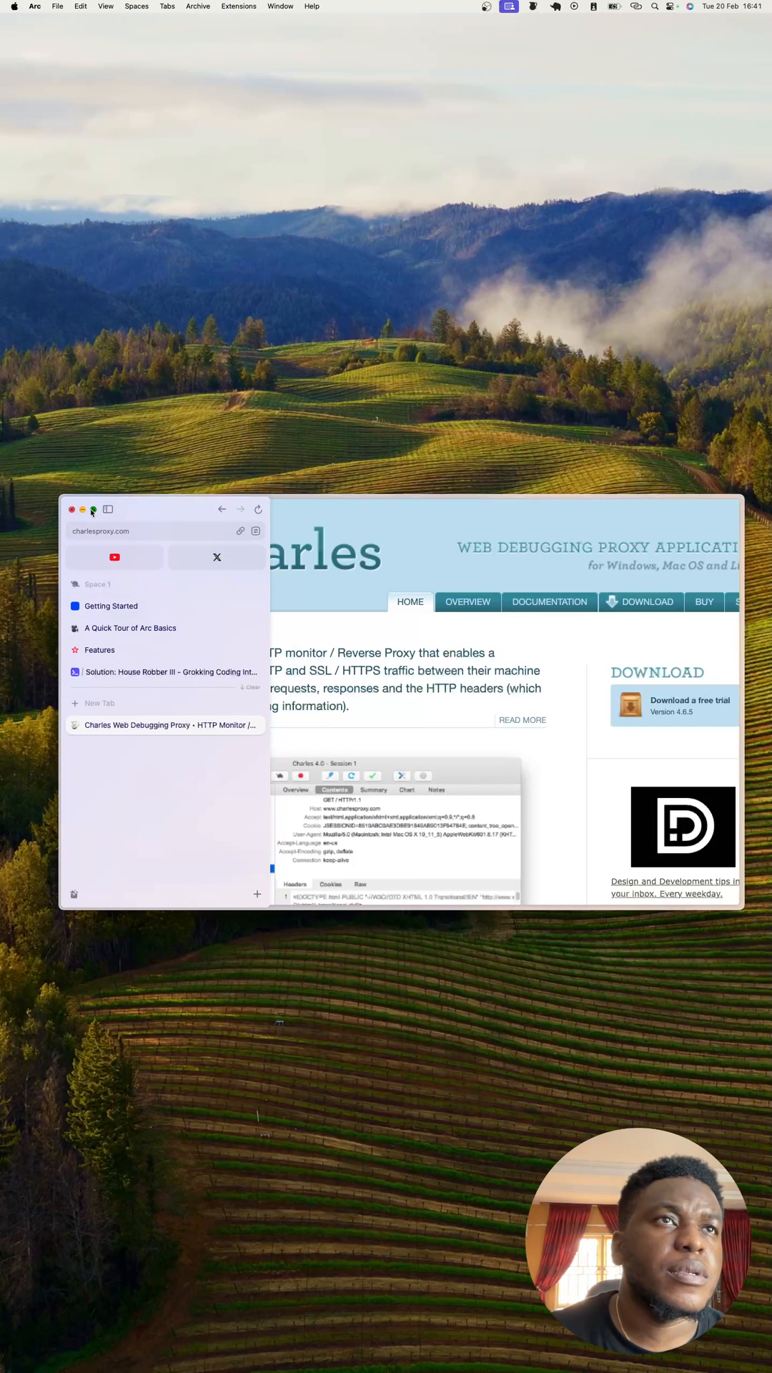